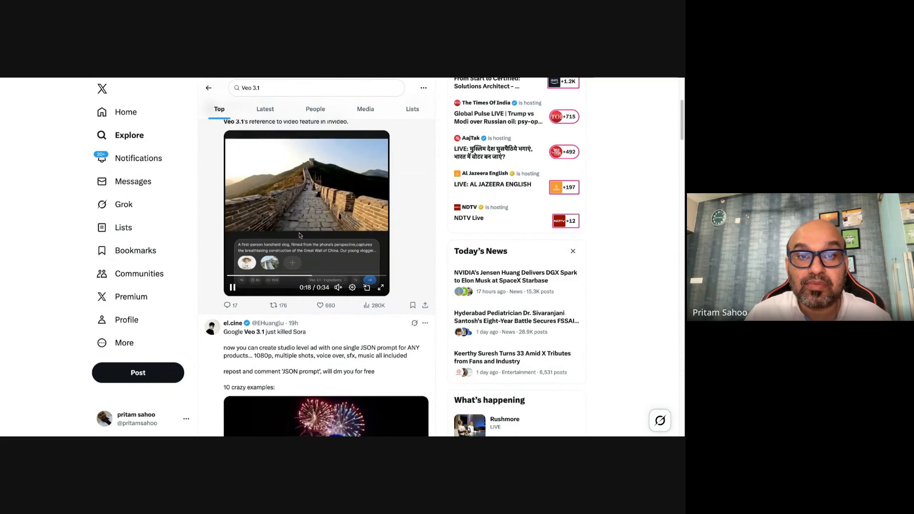
Scroll the X feed to the Giza Rising post and watch its video through
{"action": "scroll", "scroll_direction": "down", "scroll_amount": 3}
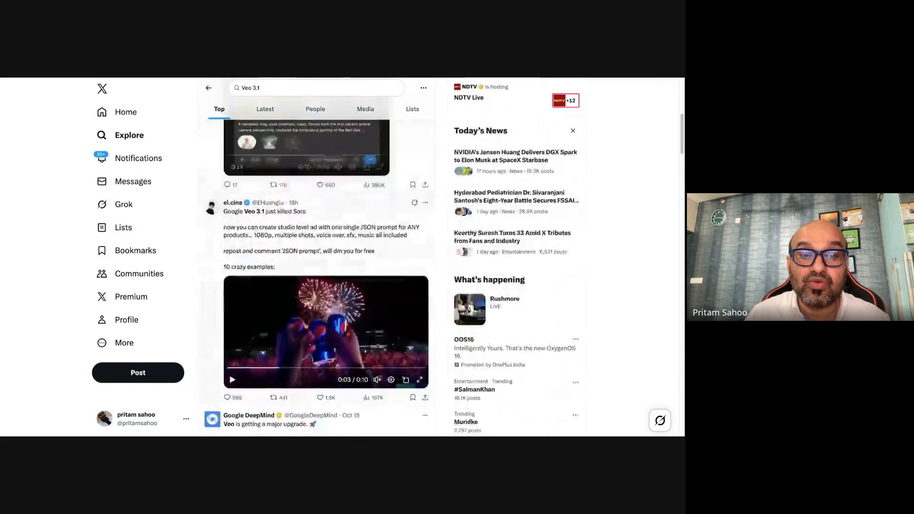
{"action": "scroll", "scroll_direction": "down", "scroll_amount": 3}
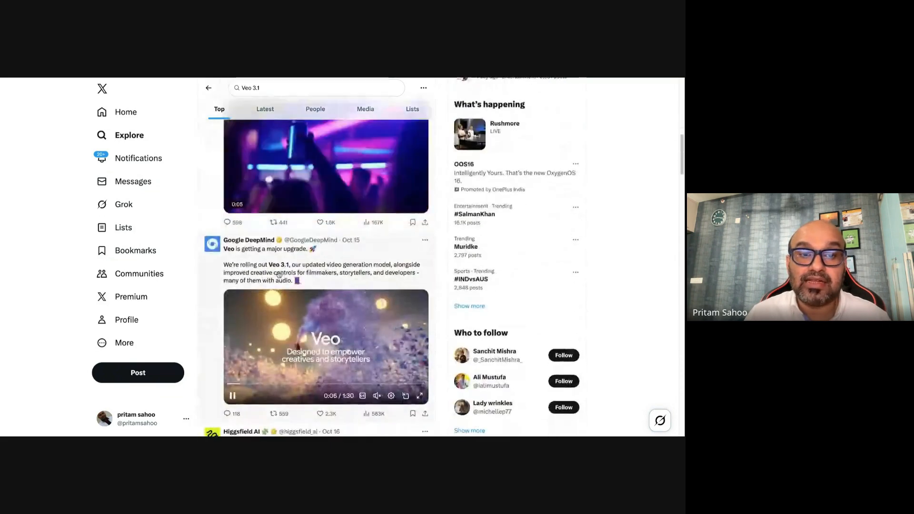
{"action": "scroll", "scroll_direction": "down", "scroll_amount": 3}
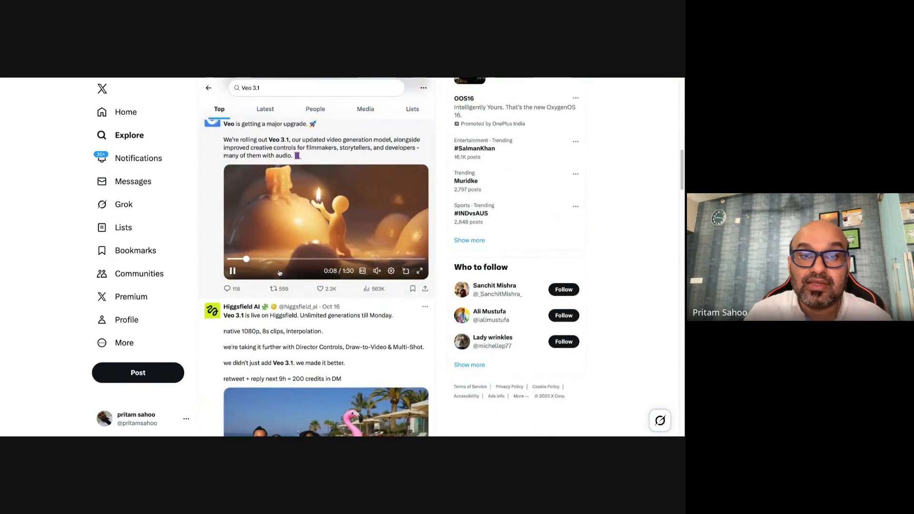
{"action": "scroll", "scroll_direction": "down", "scroll_amount": 3}
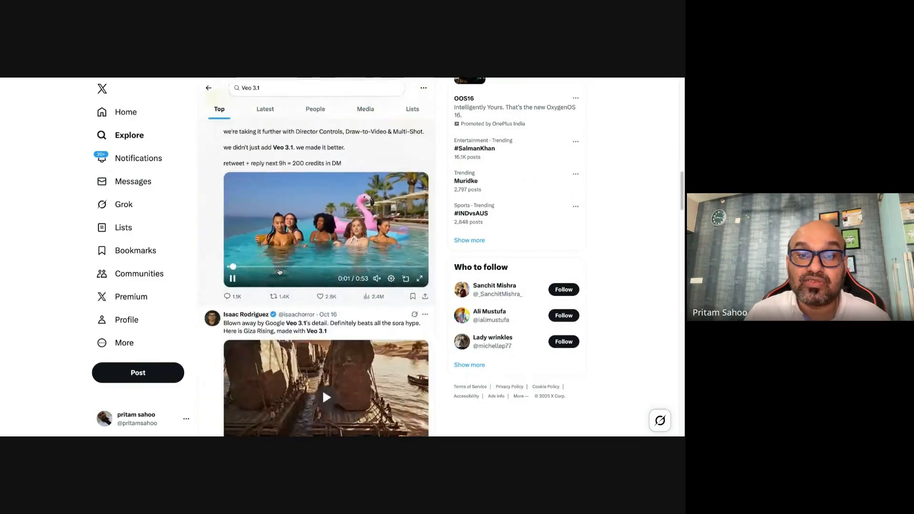
{"action": "scroll", "scroll_direction": "down", "scroll_amount": 3}
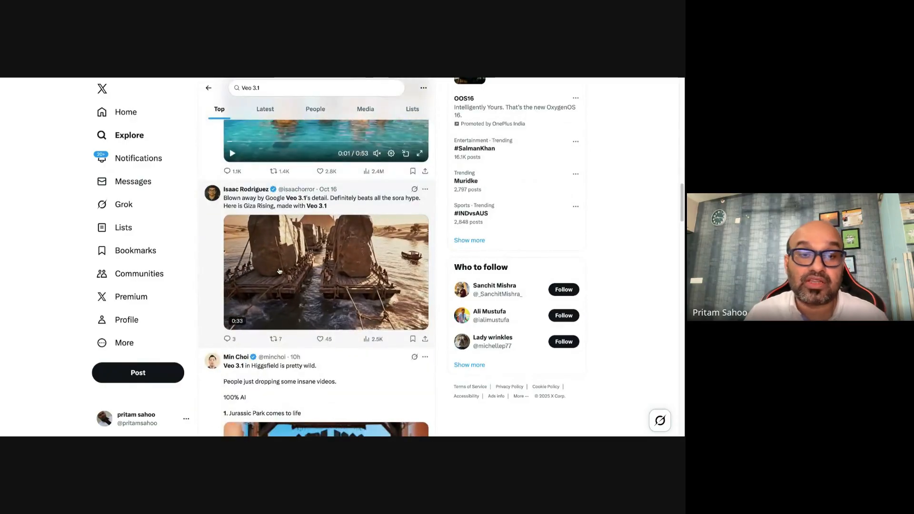
{"action": "left_click", "coordinate": [325, 271]}
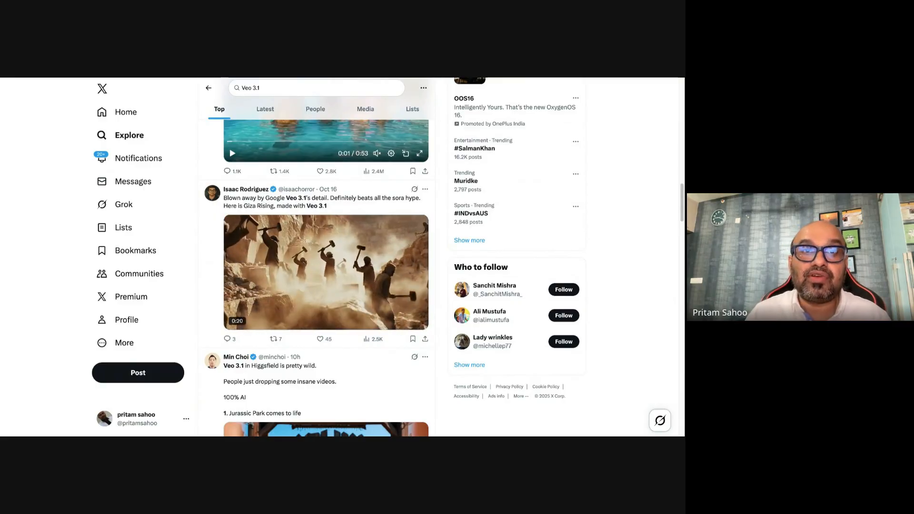
{"action": "left_click", "coordinate": [326, 272]}
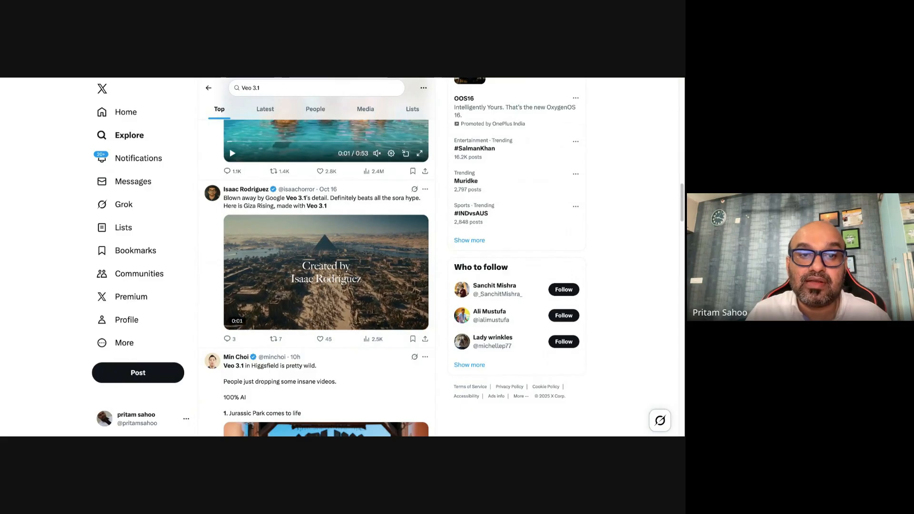
{"action": "left_click", "coordinate": [325, 271]}
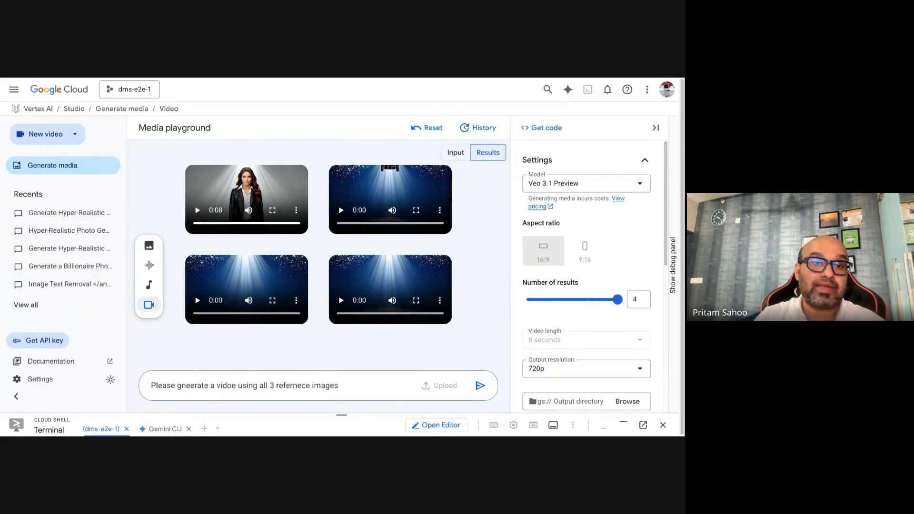
Play the generated spotlight videos to the end and select the old prompt text for replacement
{"action": "left_click", "coordinate": [197, 209]}
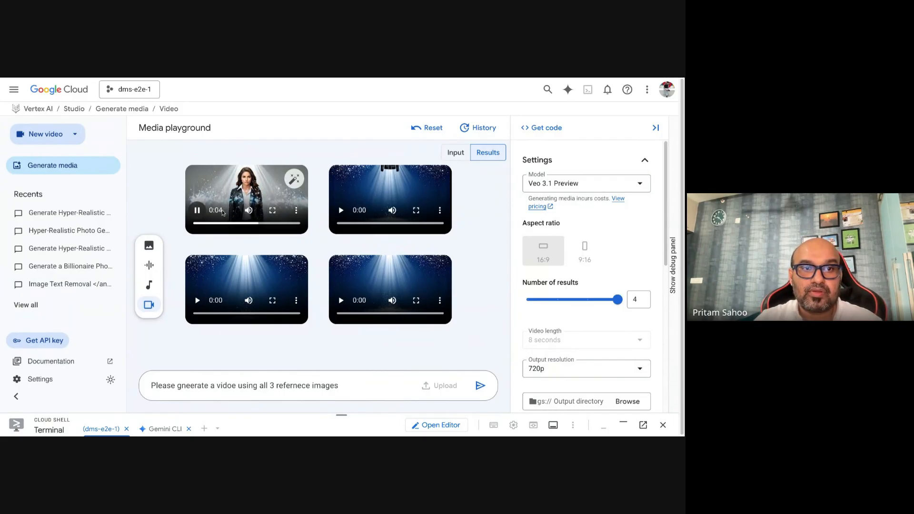
{"action": "left_click", "coordinate": [272, 210]}
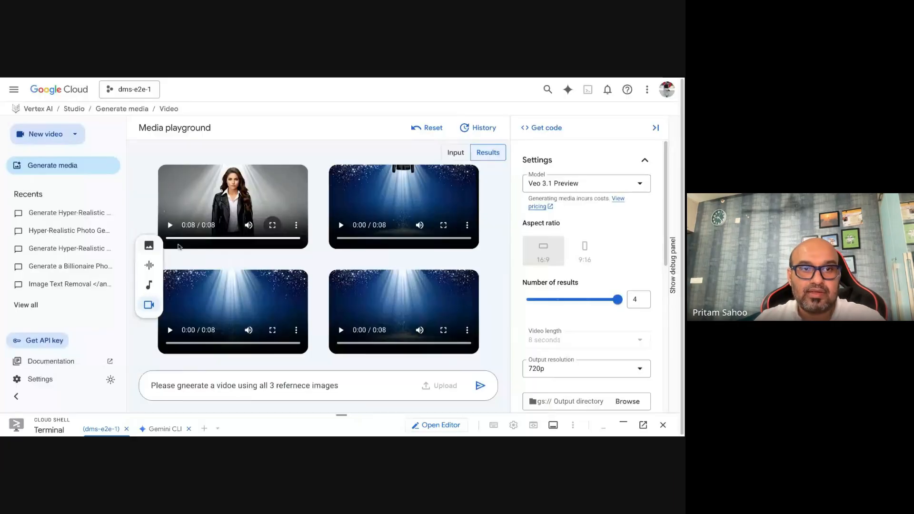
{"action": "left_click", "coordinate": [443, 225]}
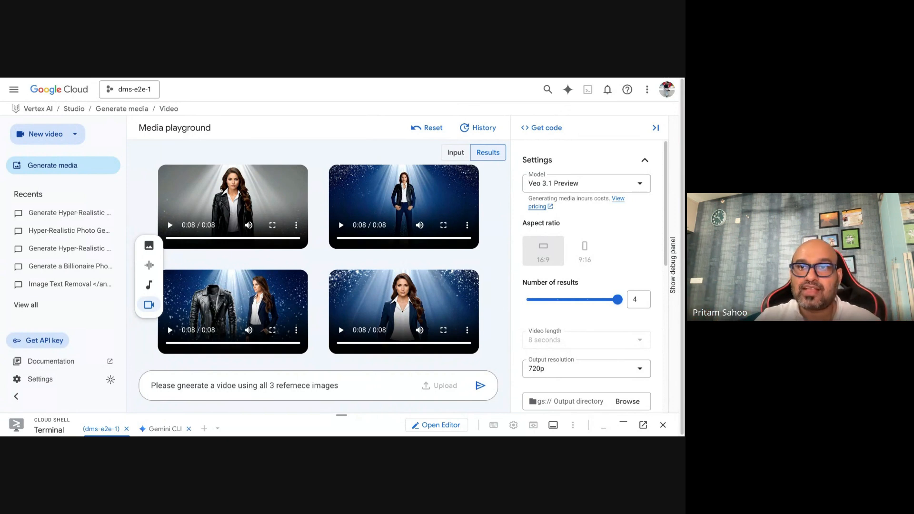
{"action": "triple_click", "coordinate": [245, 386]}
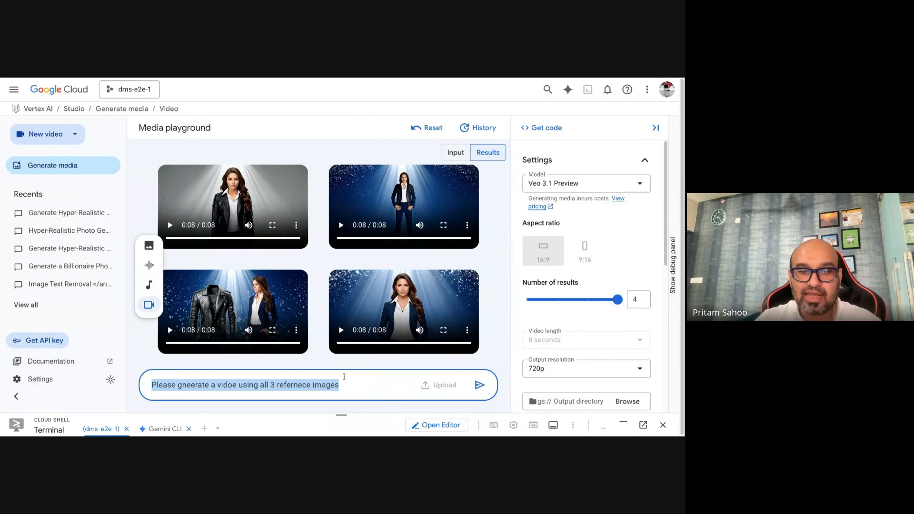
Write a prompt for a video using the person as first frame and ending with bigfoot
{"action": "left_click", "coordinate": [455, 152]}
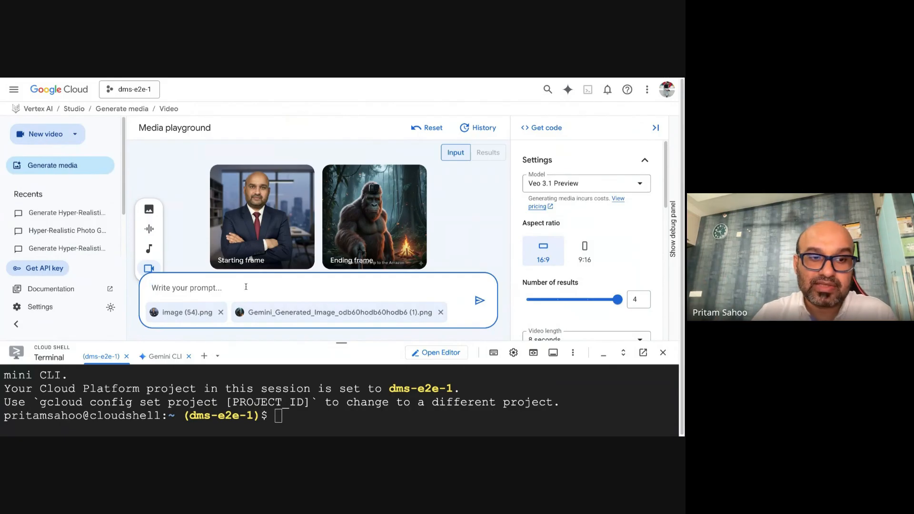
{"action": "type", "text": "Please gne"}
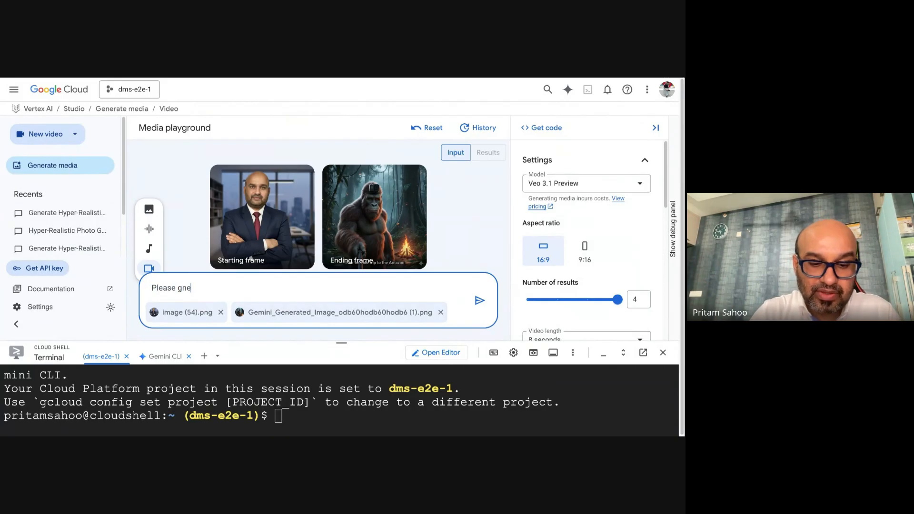
{"action": "type", "text": "rate a video"}
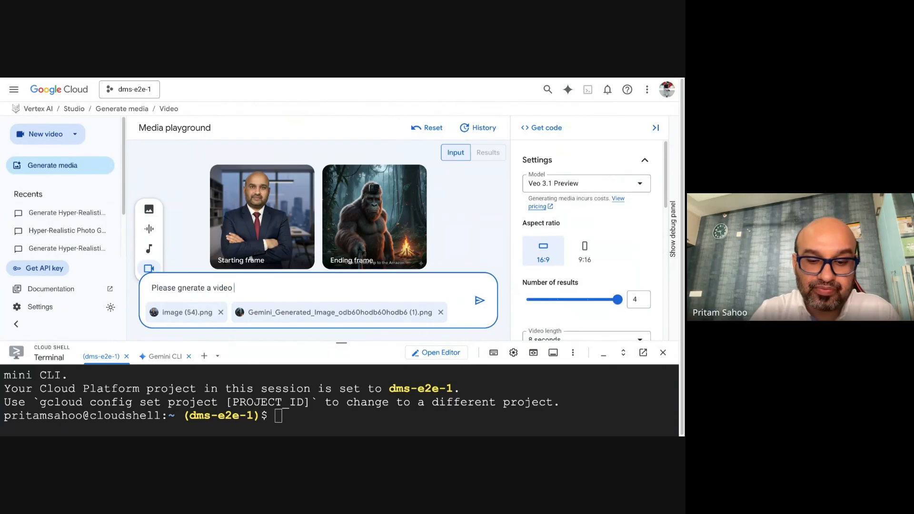
{"action": "type", "text": "using person"}
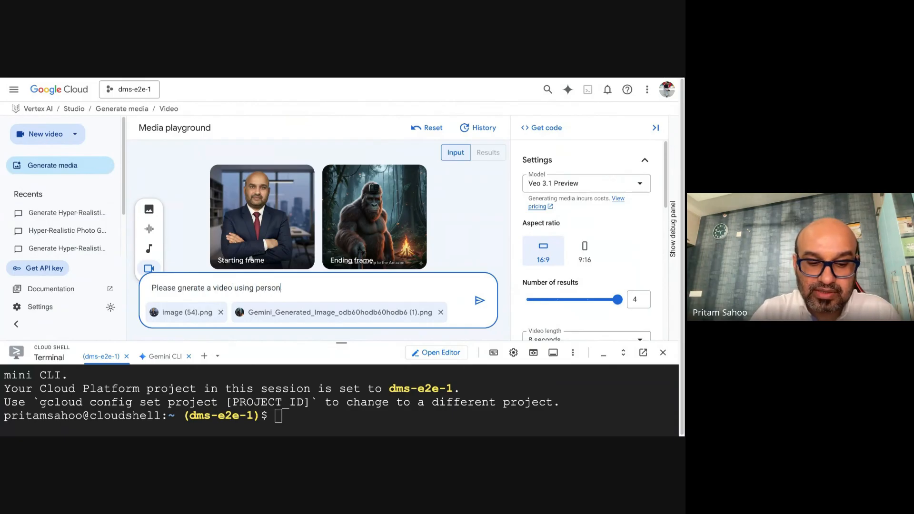
{"action": "type", "text": "as first frame and"}
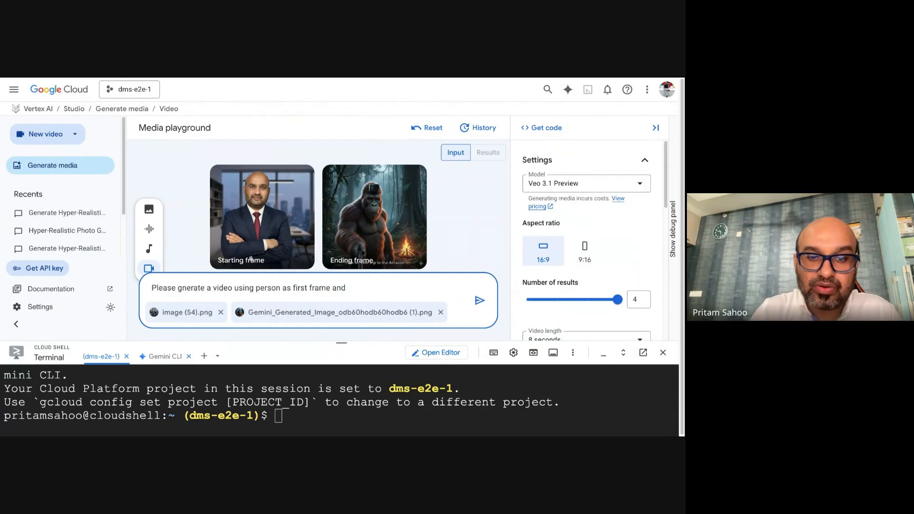
{"action": "type", "text": "video should end up"}
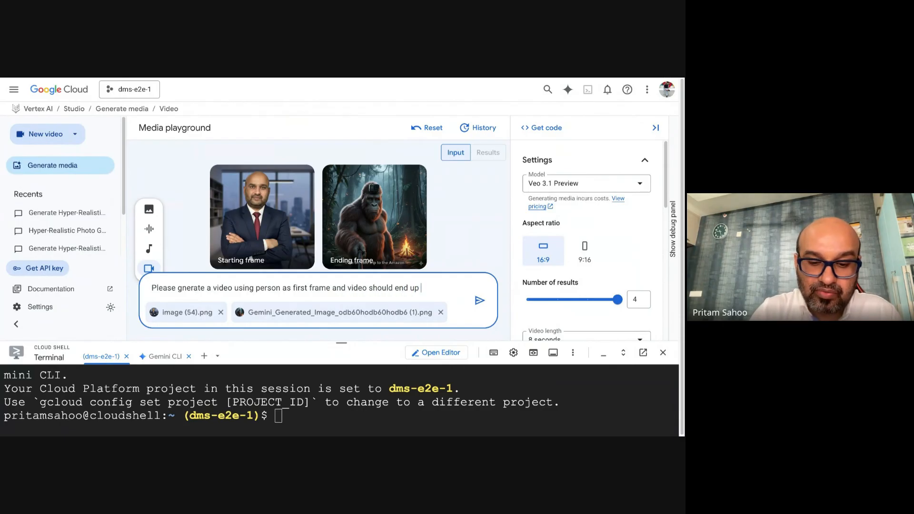
{"action": "type", "text": "with bigfoot sugges"}
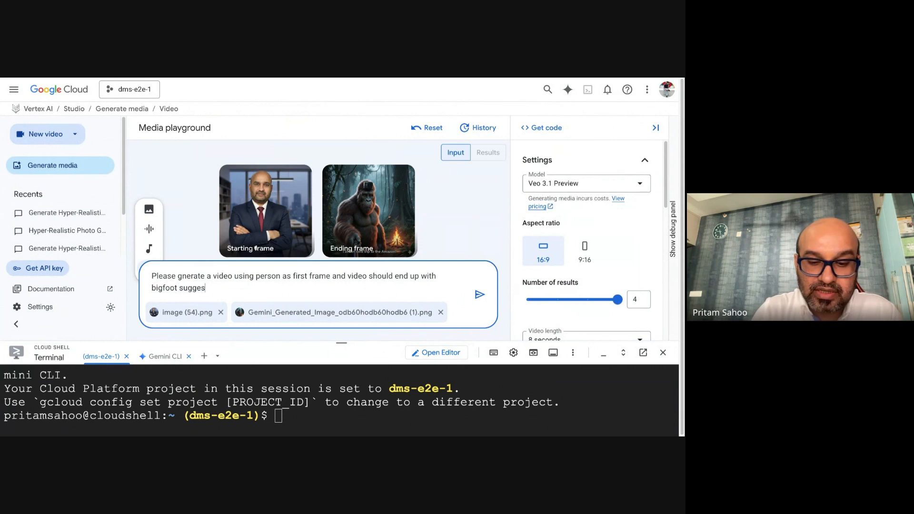
Finish the prompt with 'suggesting Learn AI as its best' and start generating
{"action": "type", "text": "ting Learn AI"}
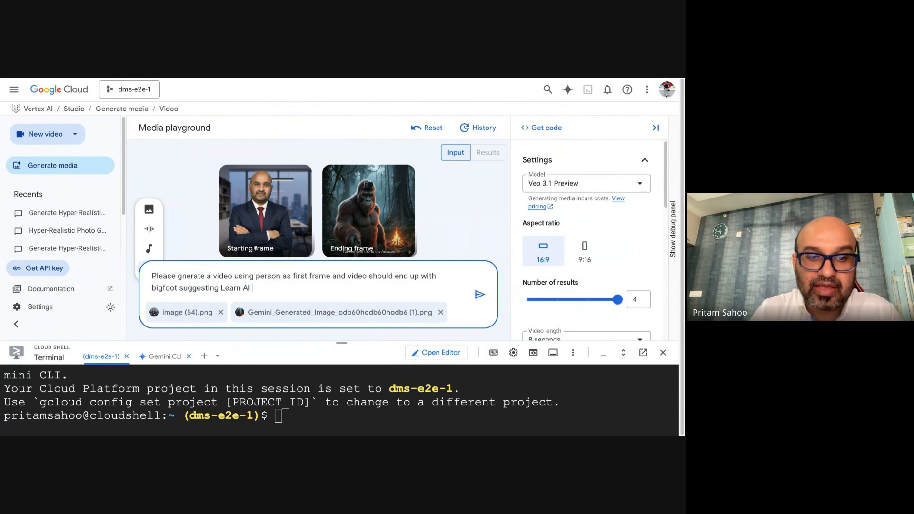
{"action": "type", "text": "as its best"}
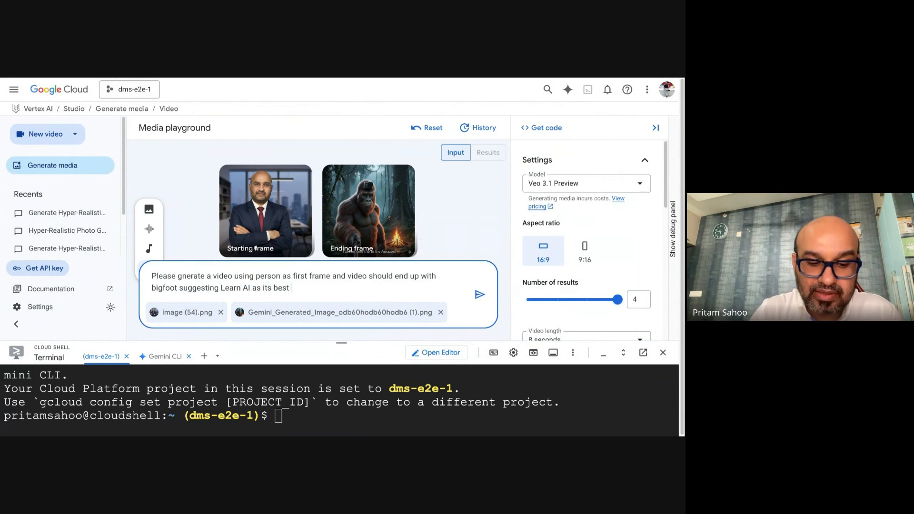
{"action": "left_click", "coordinate": [479, 294]}
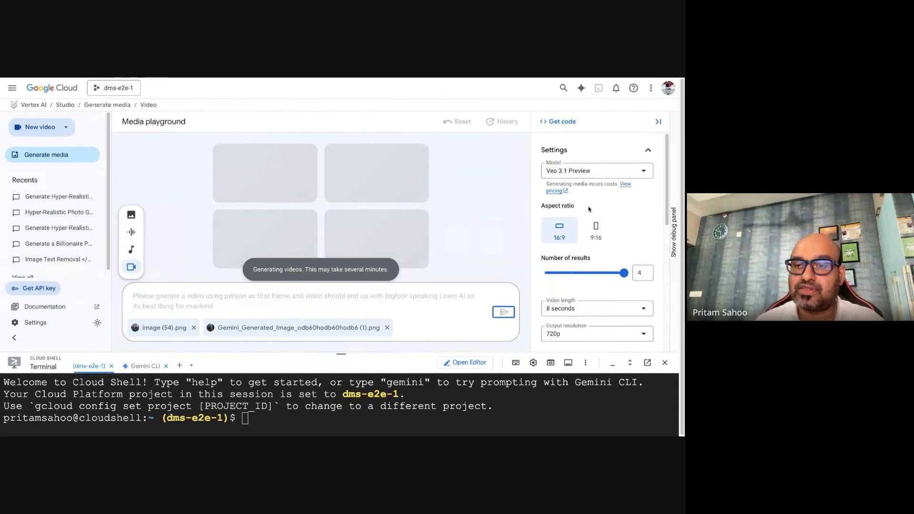
Review the settings, keeping video length at 8 seconds and checking person-generation choices
{"action": "scroll", "scroll_direction": "down", "scroll_amount": 3}
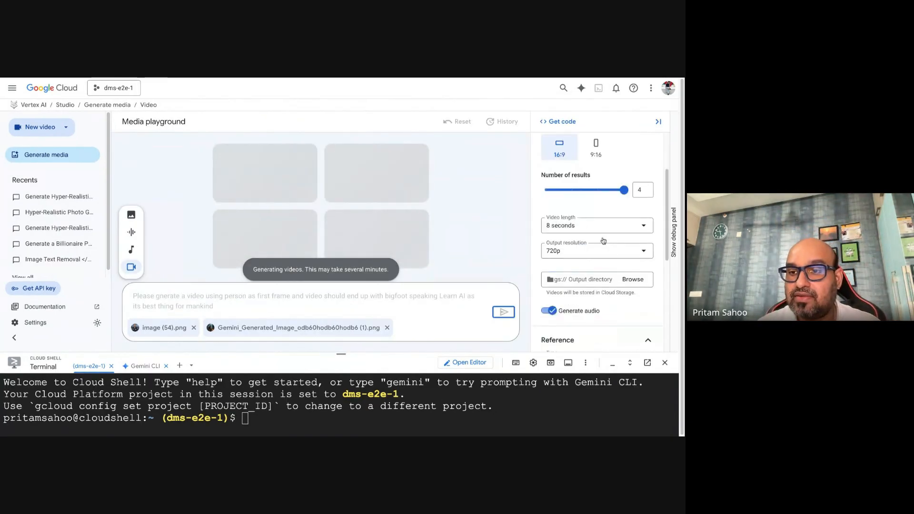
{"action": "scroll", "scroll_direction": "down", "scroll_amount": 3}
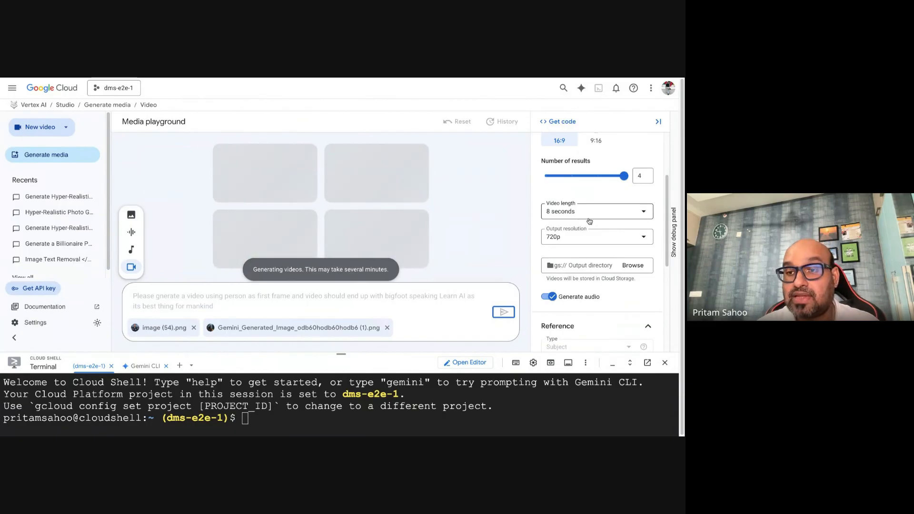
{"action": "left_click", "coordinate": [596, 212]}
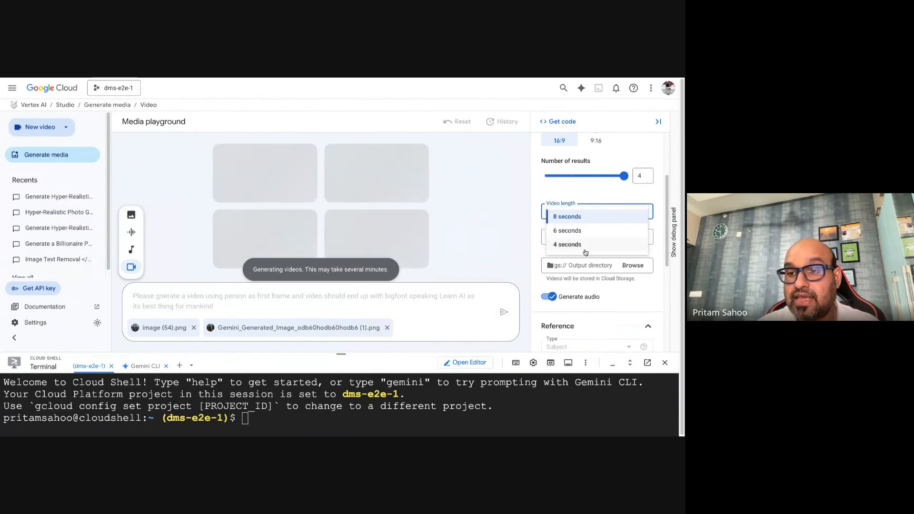
{"action": "left_click", "coordinate": [566, 216]}
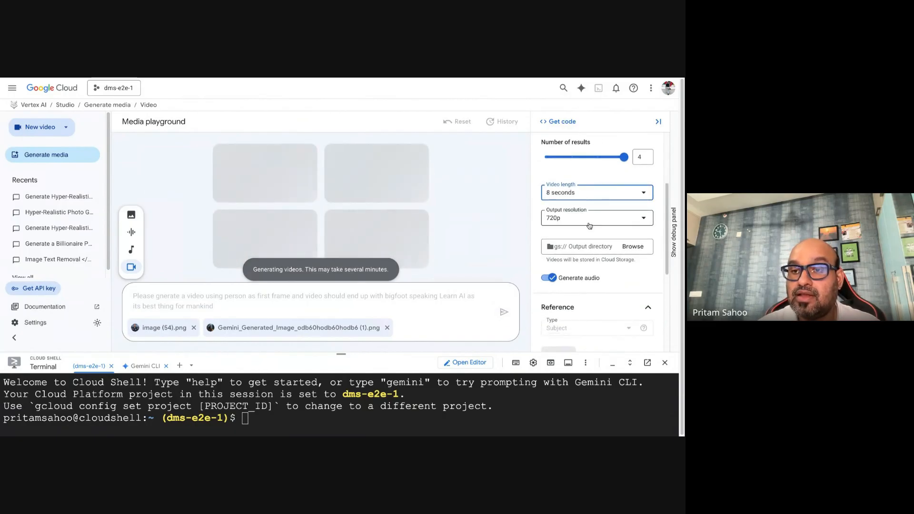
{"action": "left_click", "coordinate": [596, 217]}
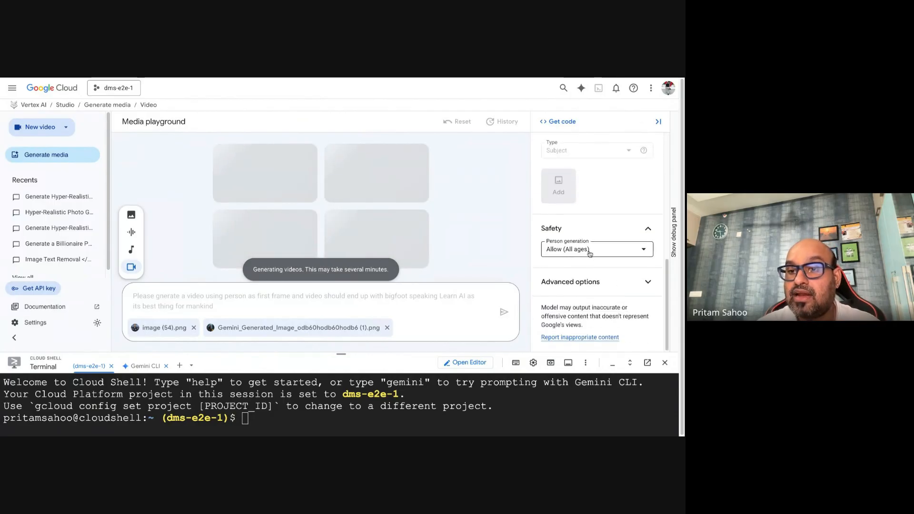
{"action": "left_click", "coordinate": [595, 249]}
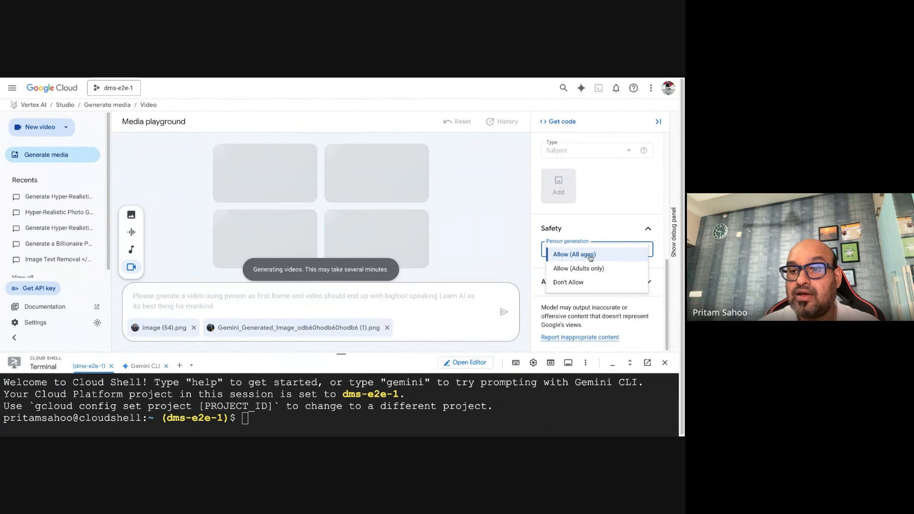
{"action": "mouse_move", "coordinate": [590, 258]}
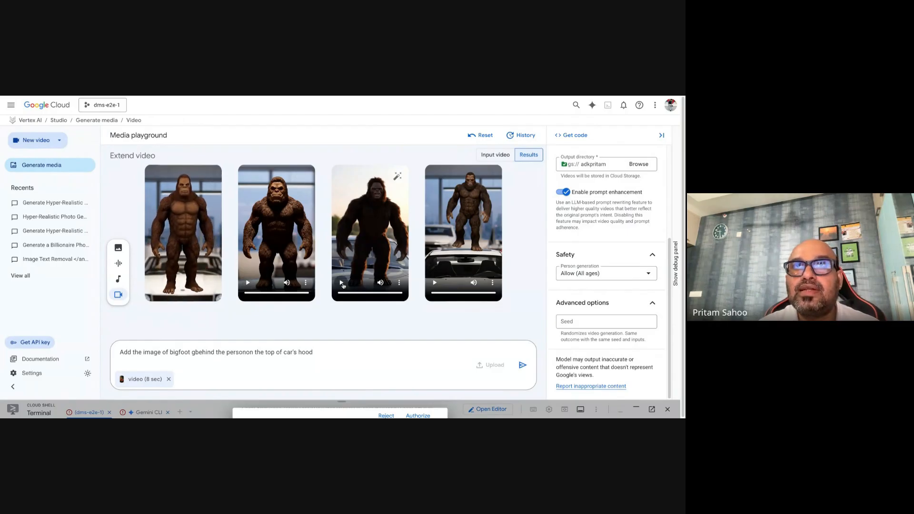
Play the two person-to-bigfoot clips through to 0:08
{"action": "left_click", "coordinate": [341, 283]}
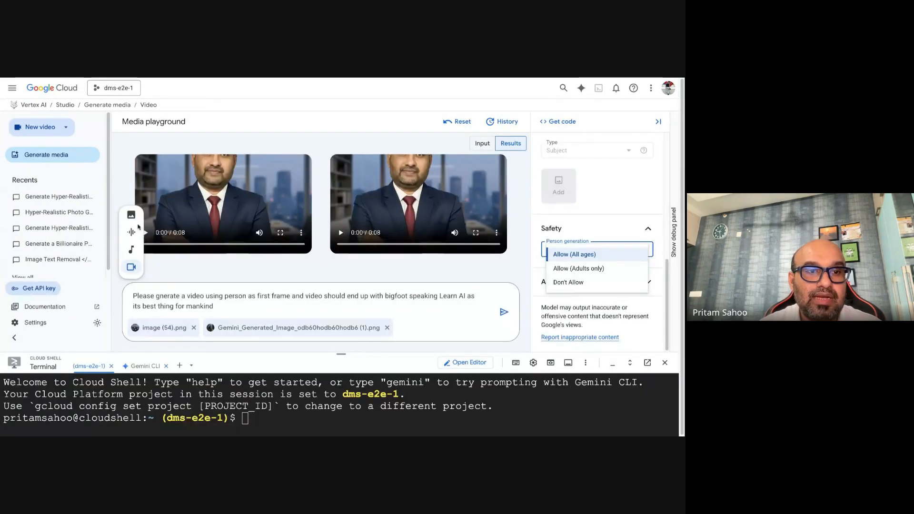
{"action": "left_click", "coordinate": [574, 253]}
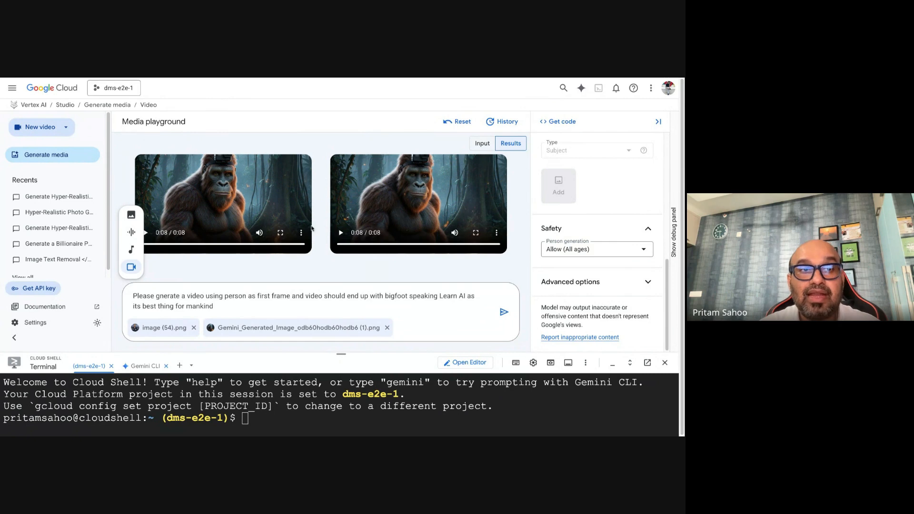
{"action": "mouse_move", "coordinate": [286, 233]}
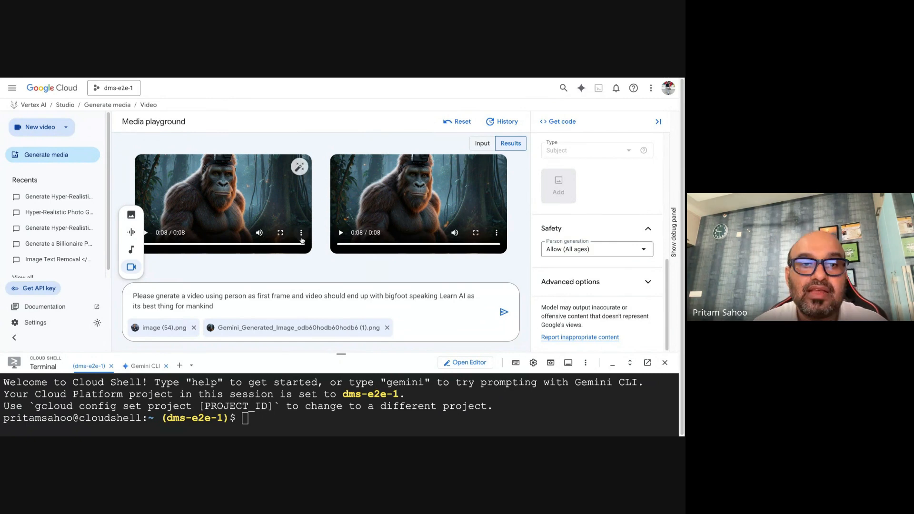
Open the first bigfoot clip's edit menu and choose Inpaint, loading the red-car clip
{"action": "left_click", "coordinate": [302, 233]}
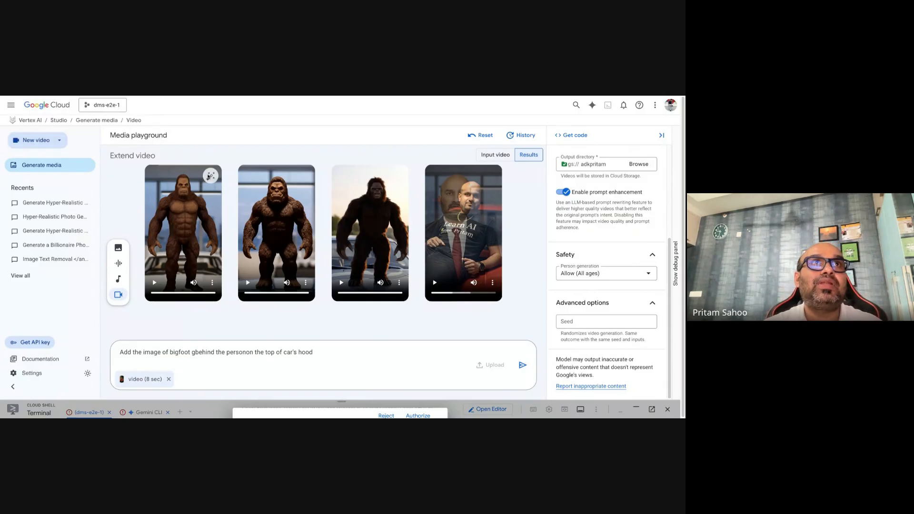
{"action": "left_click", "coordinate": [210, 175]}
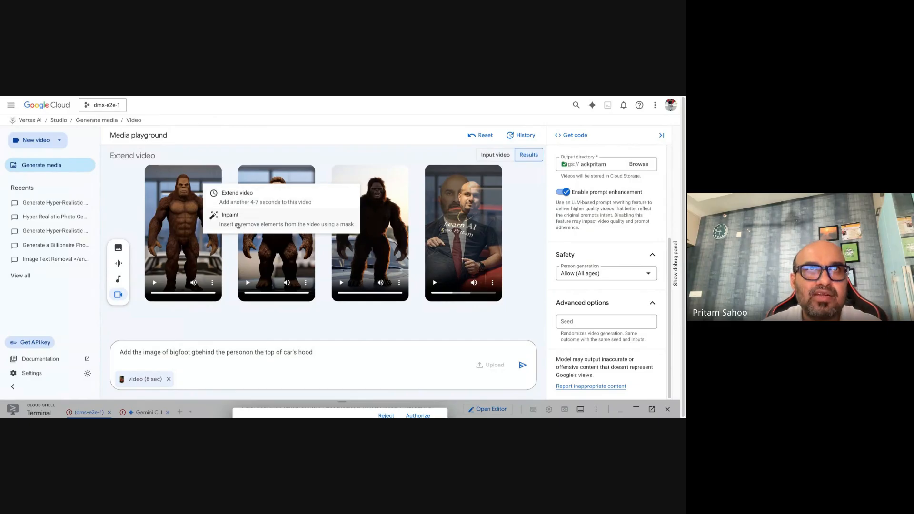
{"action": "left_click", "coordinate": [230, 214]}
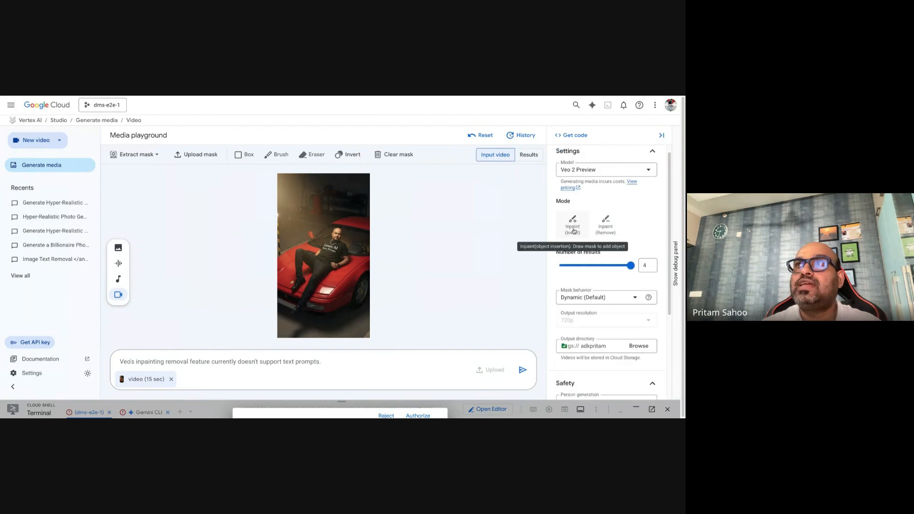
Switch to Inpaint (Remove) with the man box-masked and generate four inpainted videos
{"action": "left_click", "coordinate": [605, 226]}
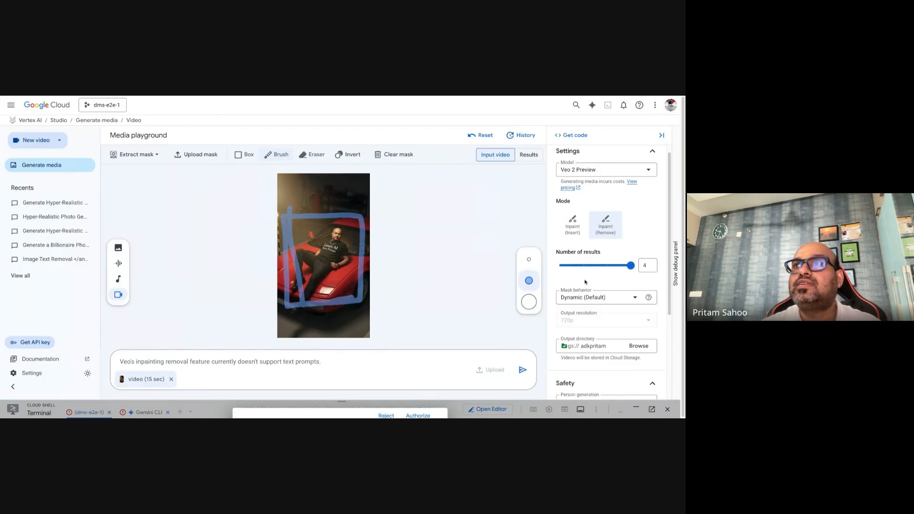
{"action": "left_click", "coordinate": [522, 369]}
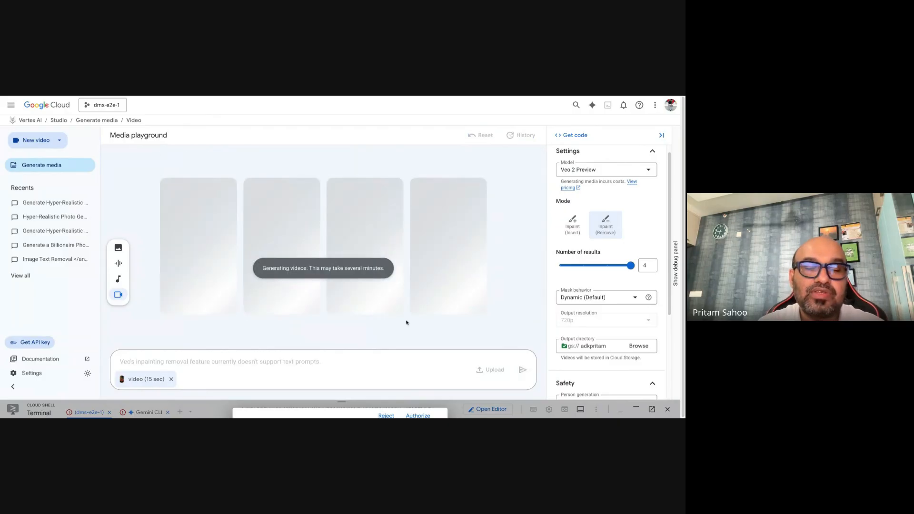